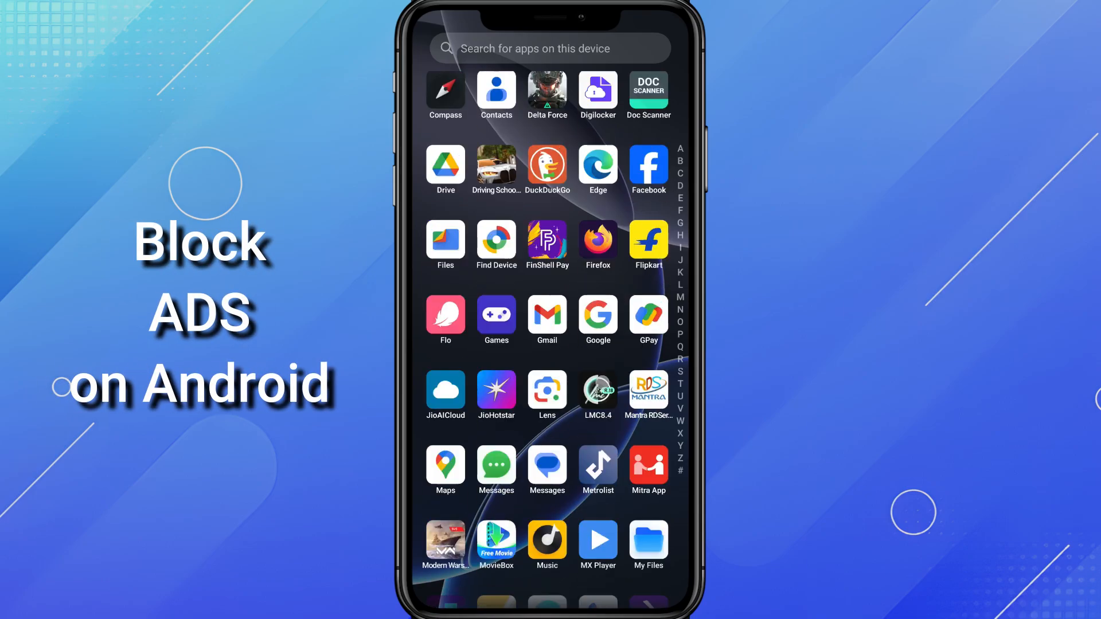
Step: Scroll the app drawer down to the S entries where Settings appears
scroll("down", 3)
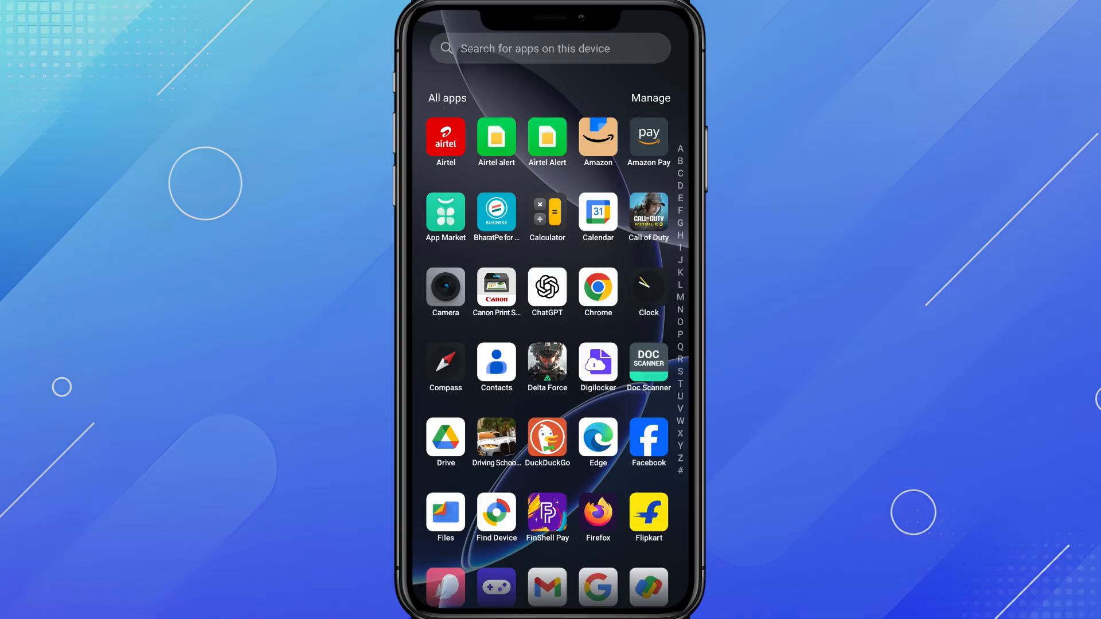
scroll("down", 3)
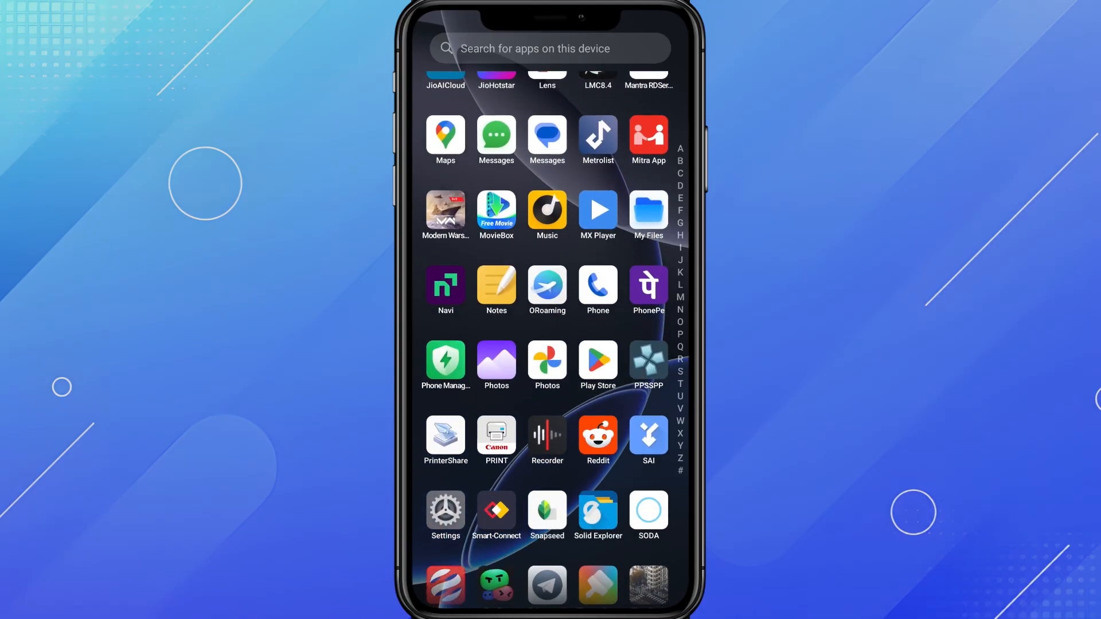
Step: Reach the Private DNS page showing Specified DNS with dns.adguard-dns.com
left_click(444, 508)
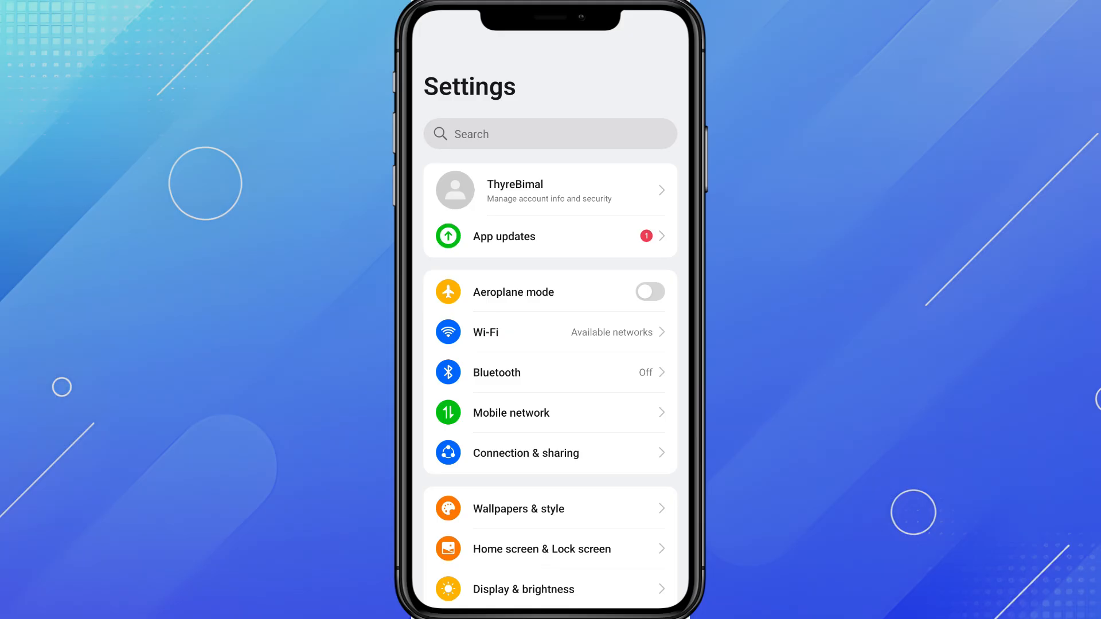
left_click(525, 453)
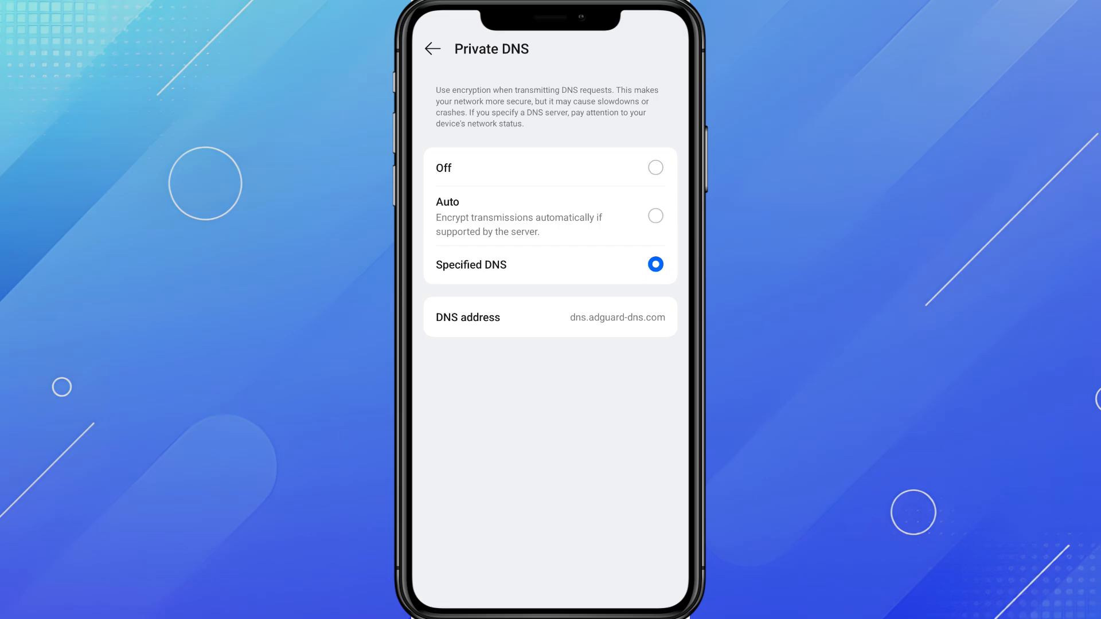
Step: Confirm dns.adguard-dns.com as the DNS address, save it and leave Private DNS
left_click(549, 317)
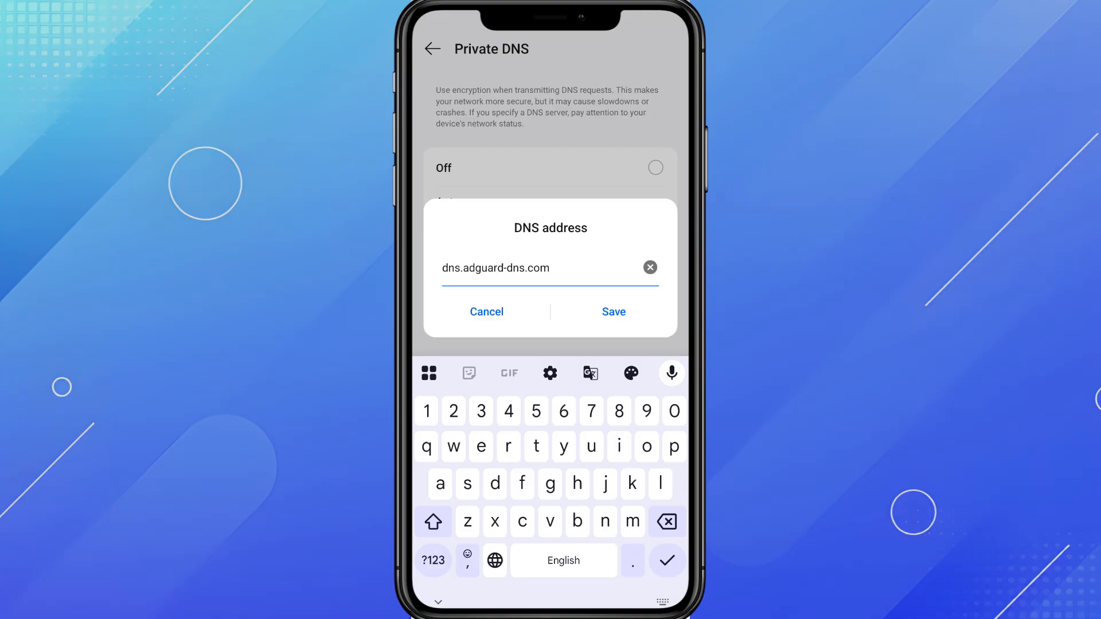
left_click(612, 312)
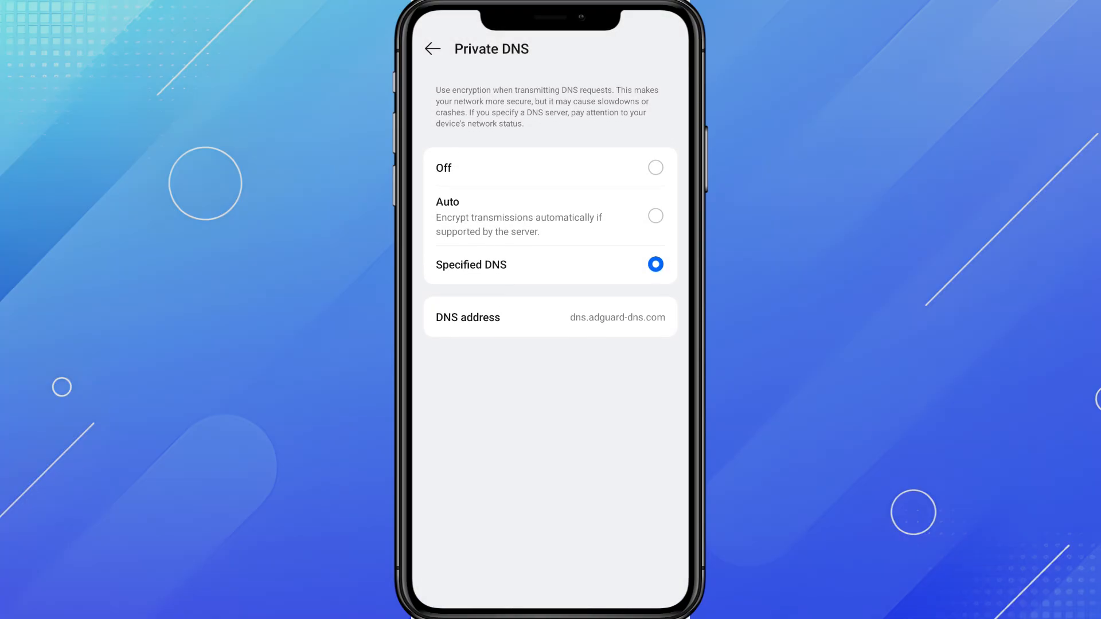
left_click(433, 48)
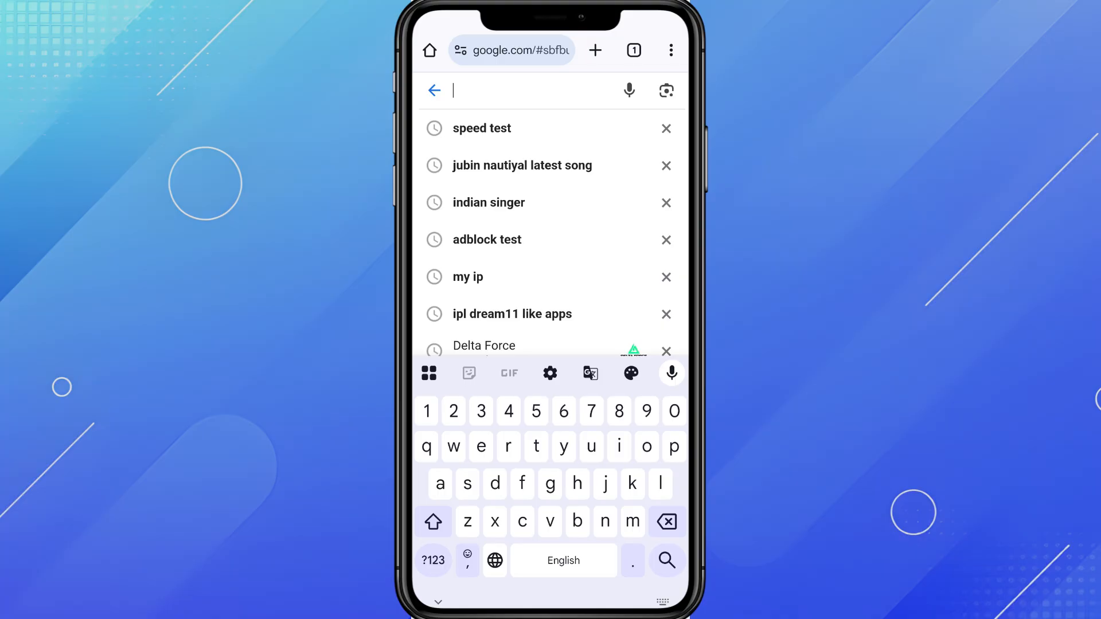
Step: Search 'adblock test' and load the adblock.turtlecute.org test, reaching 59%
type("ad")
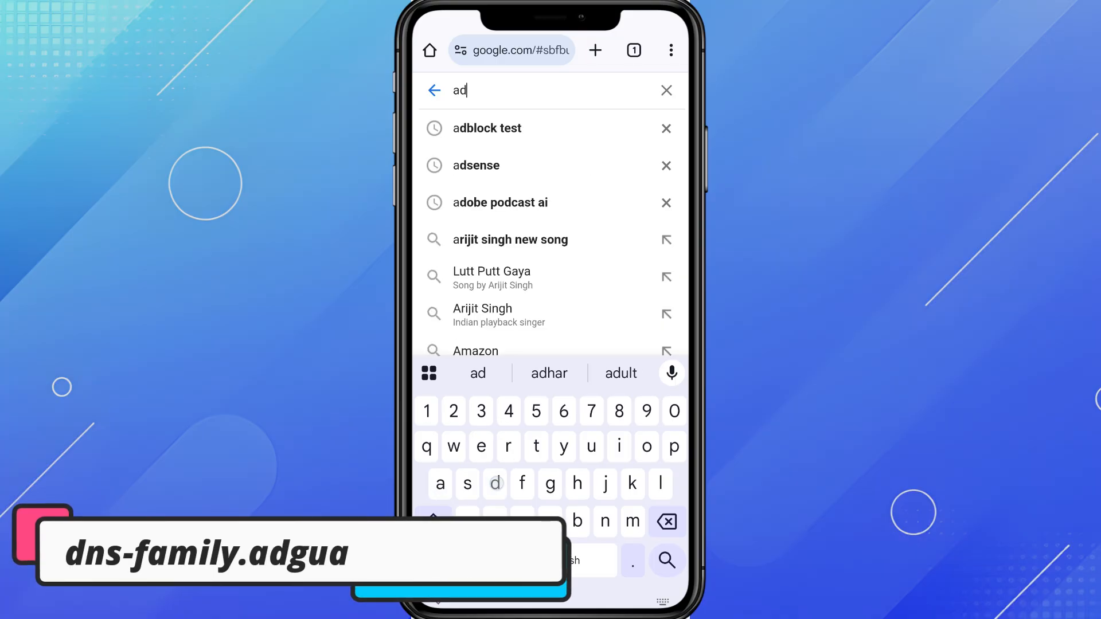
left_click(486, 127)
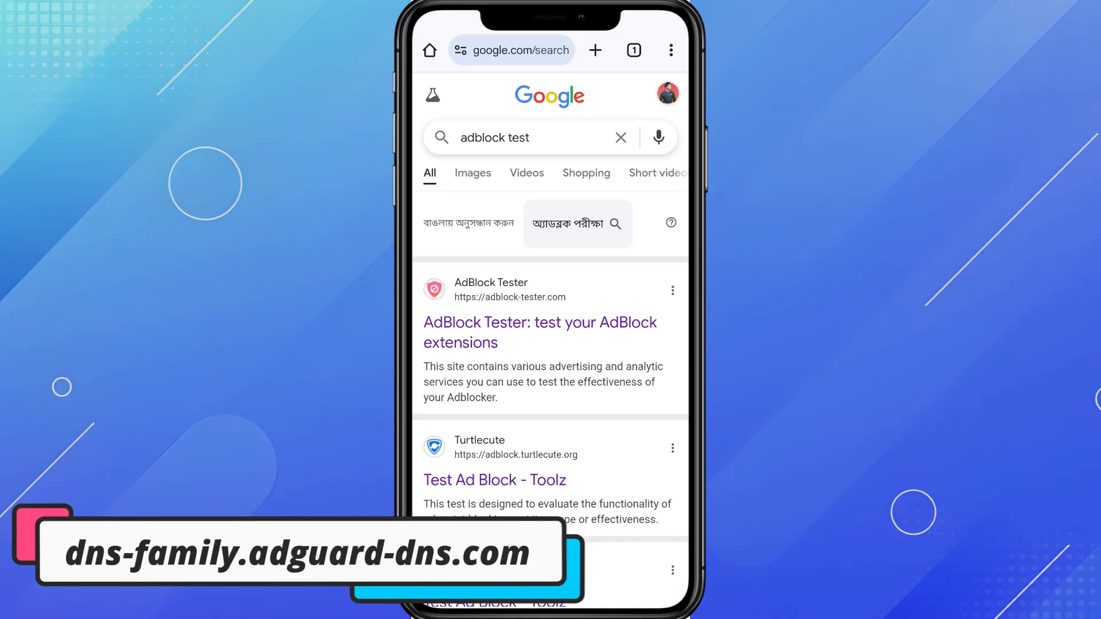
scroll("down", 3)
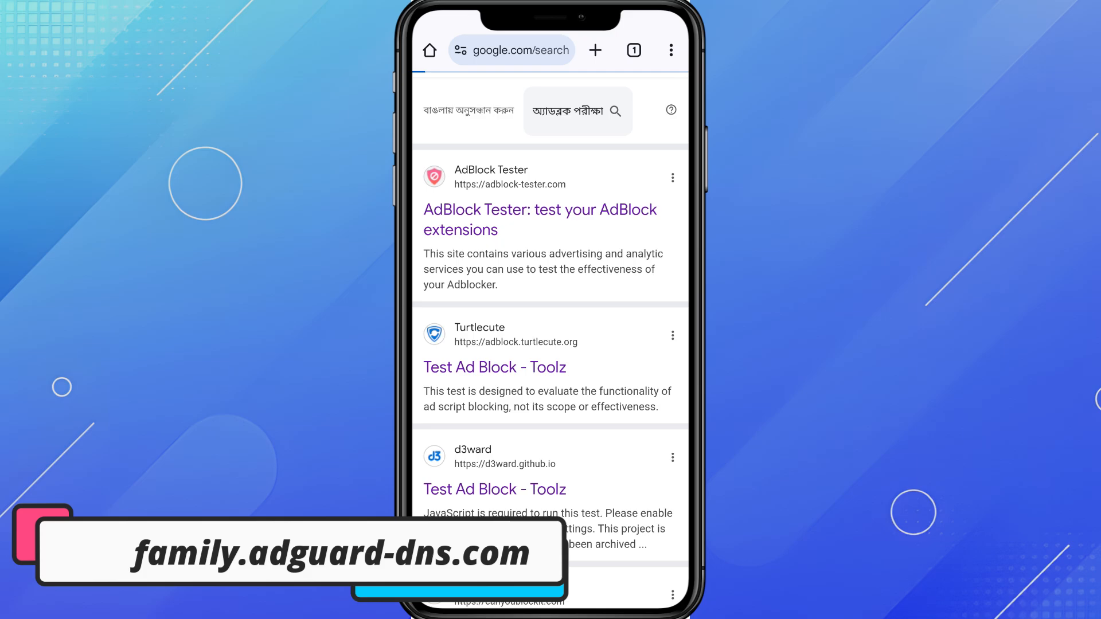
left_click(494, 367)
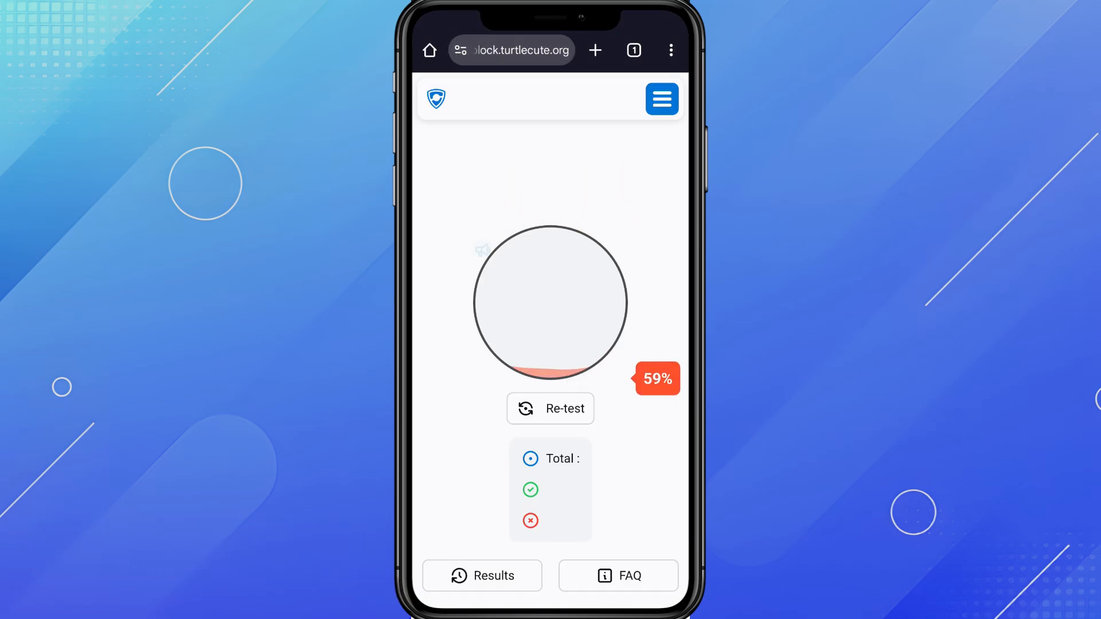